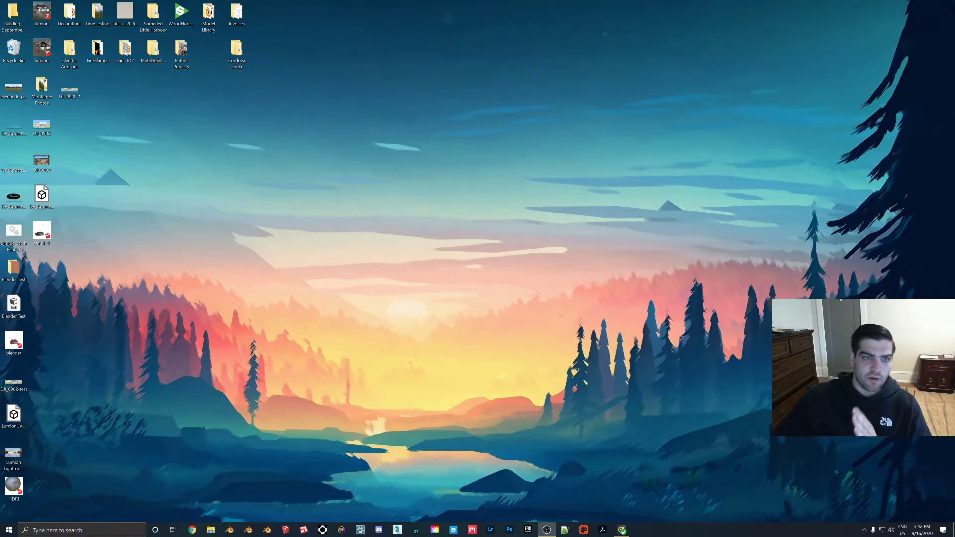
mouse_move(314, 351)
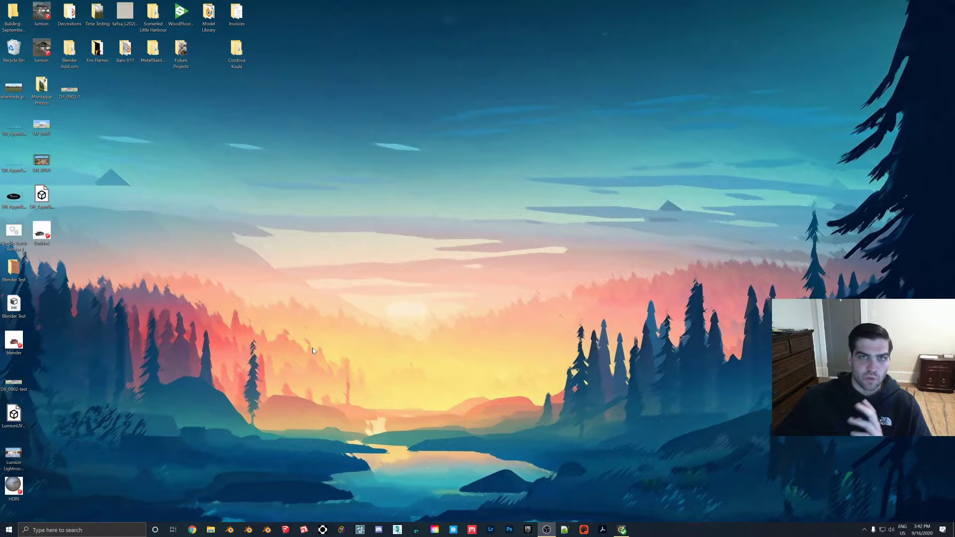
mouse_move(320, 346)
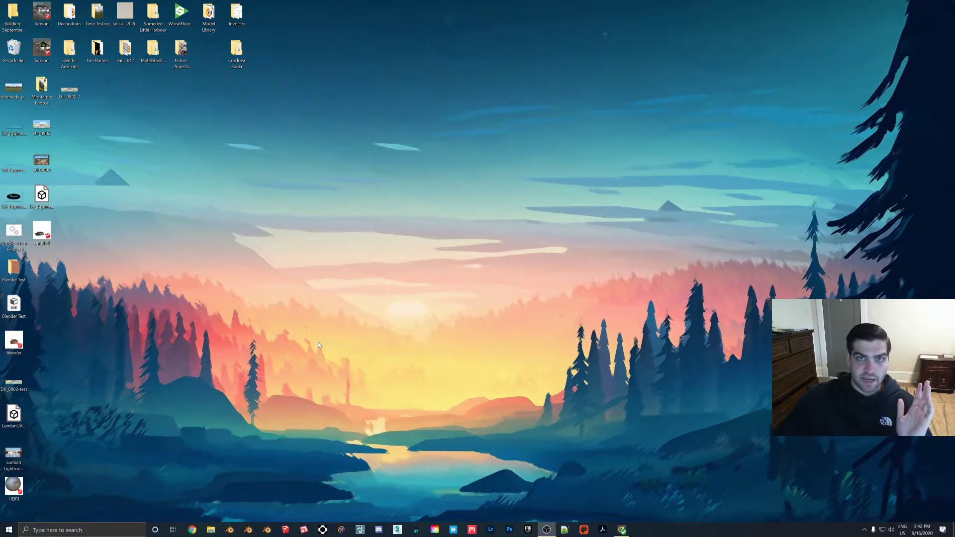
mouse_move(406, 307)
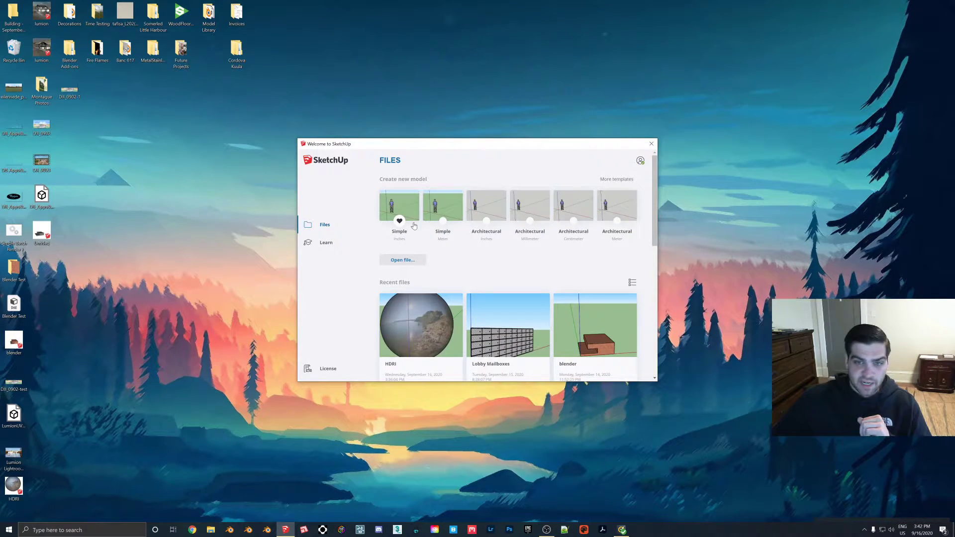
Start a model from the Simple template and delete the default person figure.
click(650, 143)
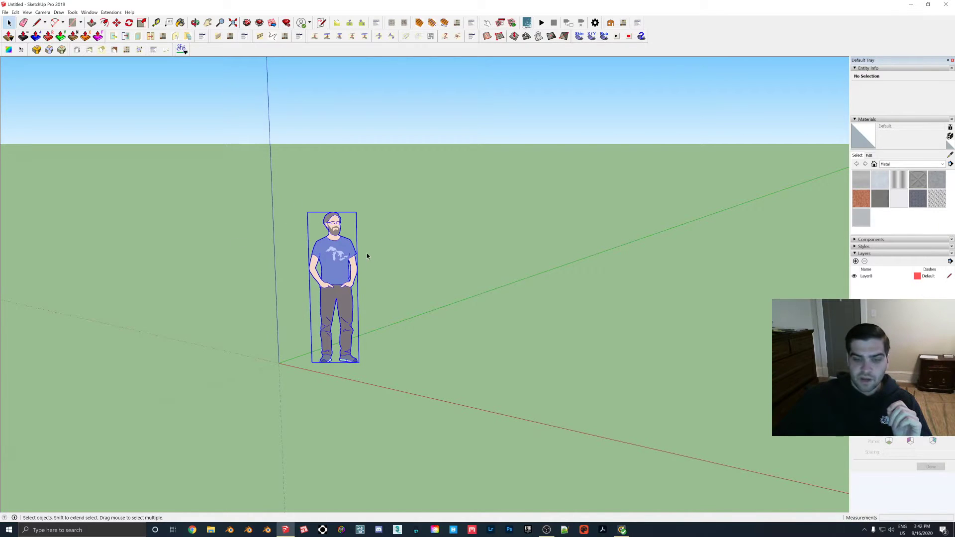
key(Delete)
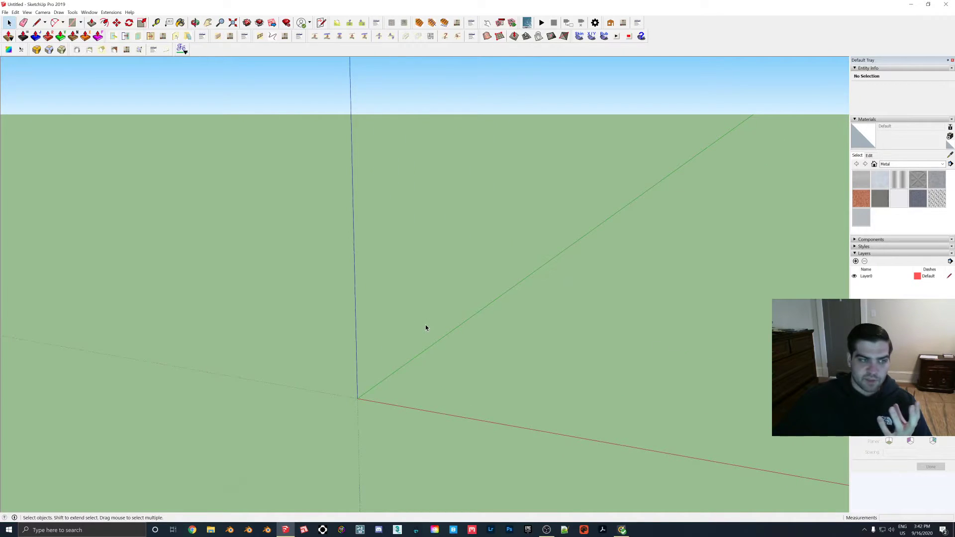
mouse_move(332, 201)
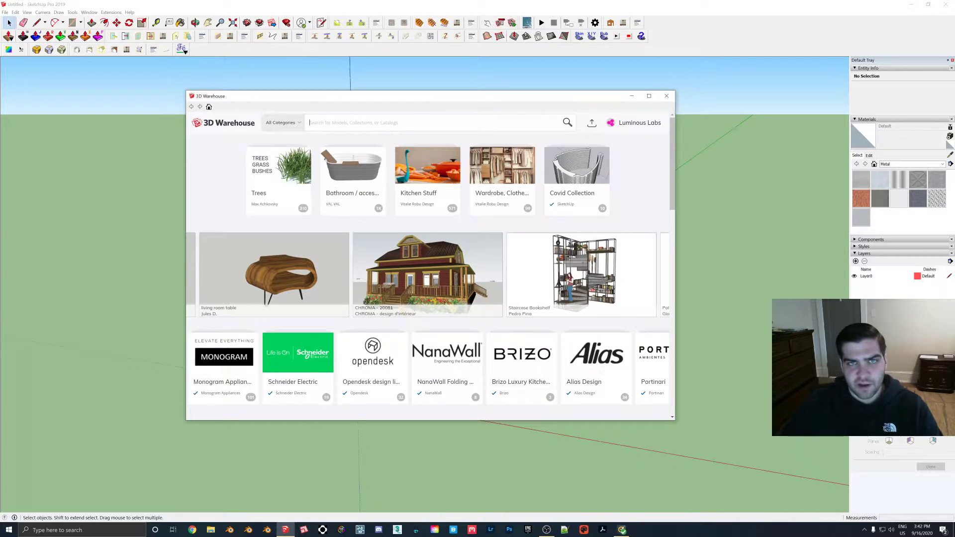
Search 3D Warehouse for 'hdr' and download the Lakeside HDRI sphere into the model.
text(hdr)
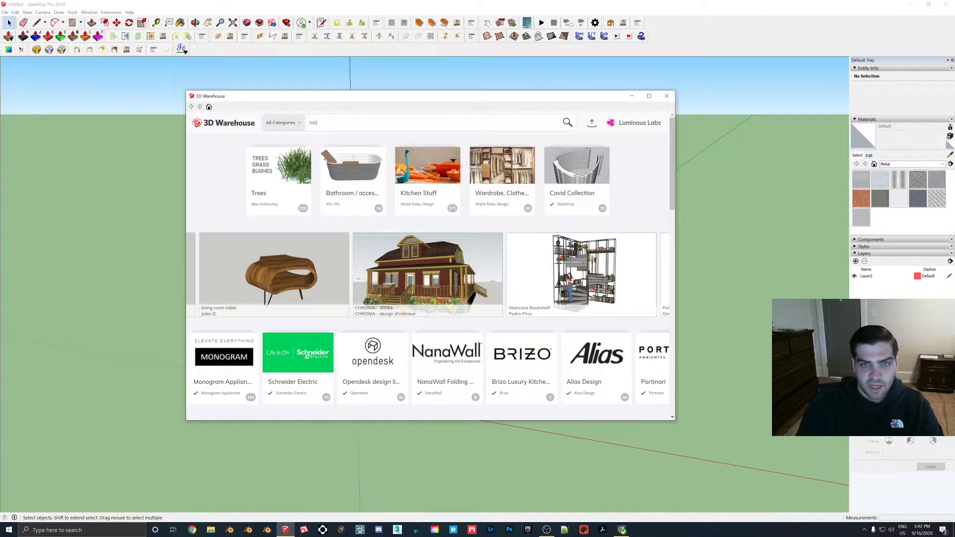
click(566, 122)
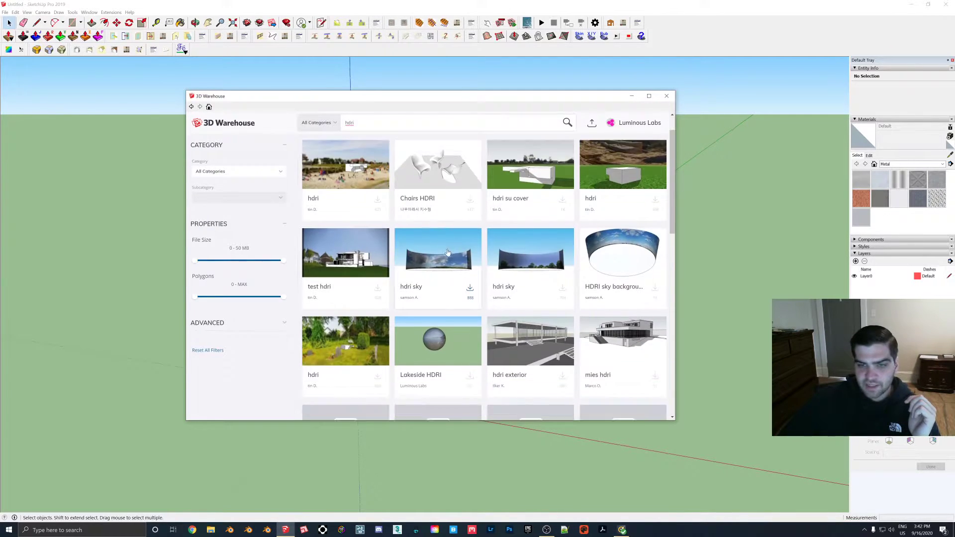
scroll(down, 3)
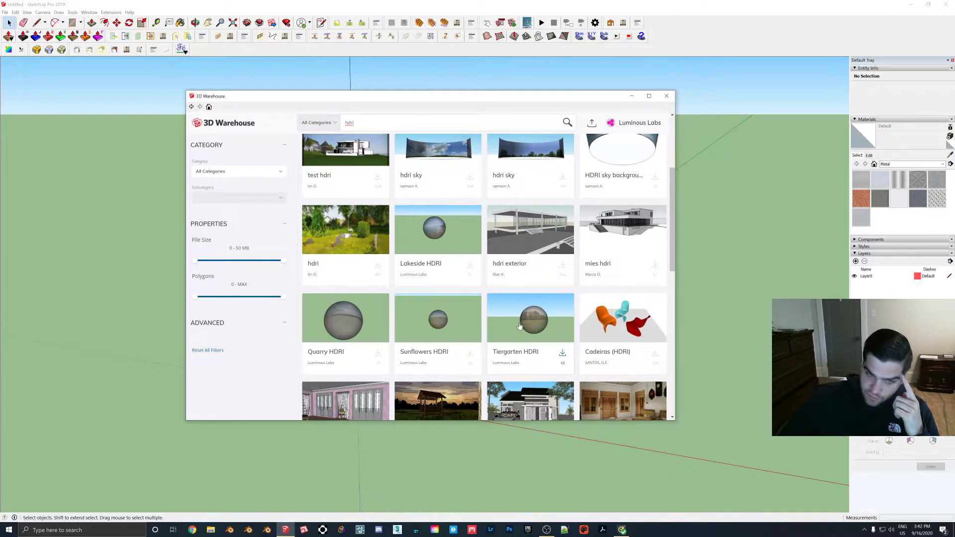
mouse_move(514, 323)
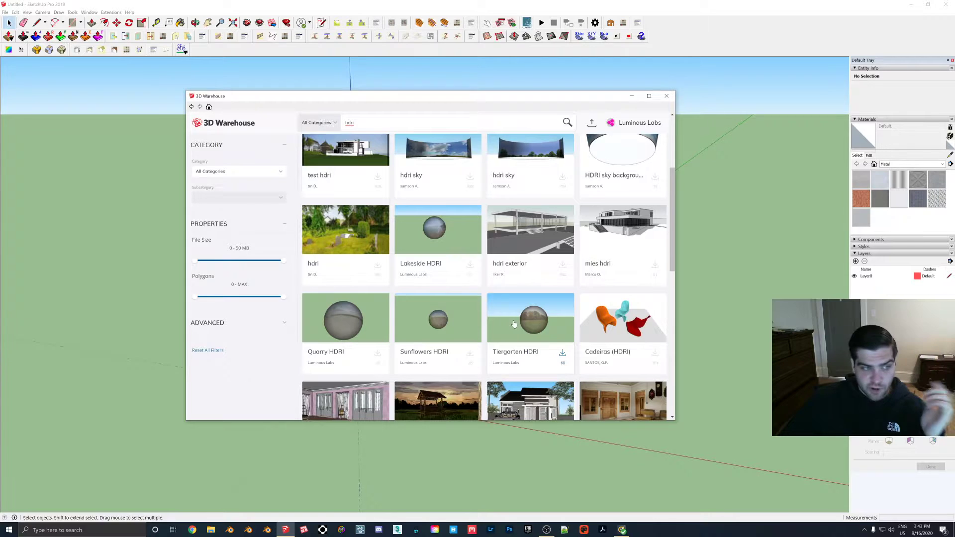
mouse_move(438, 322)
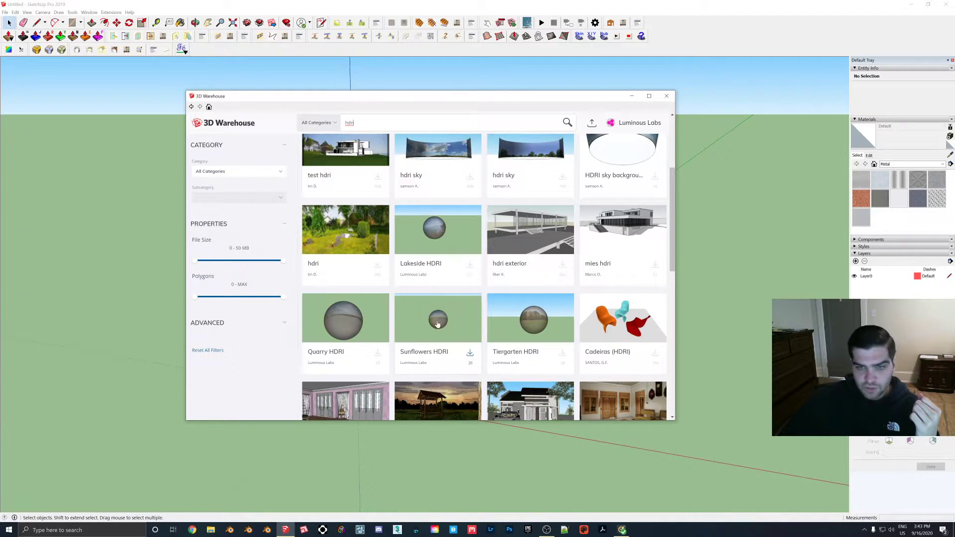
click(438, 229)
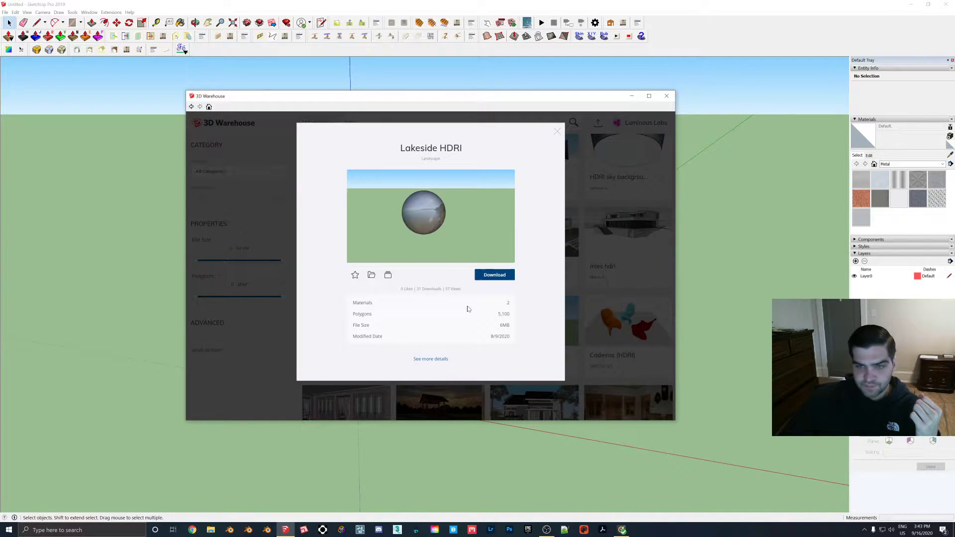
click(494, 274)
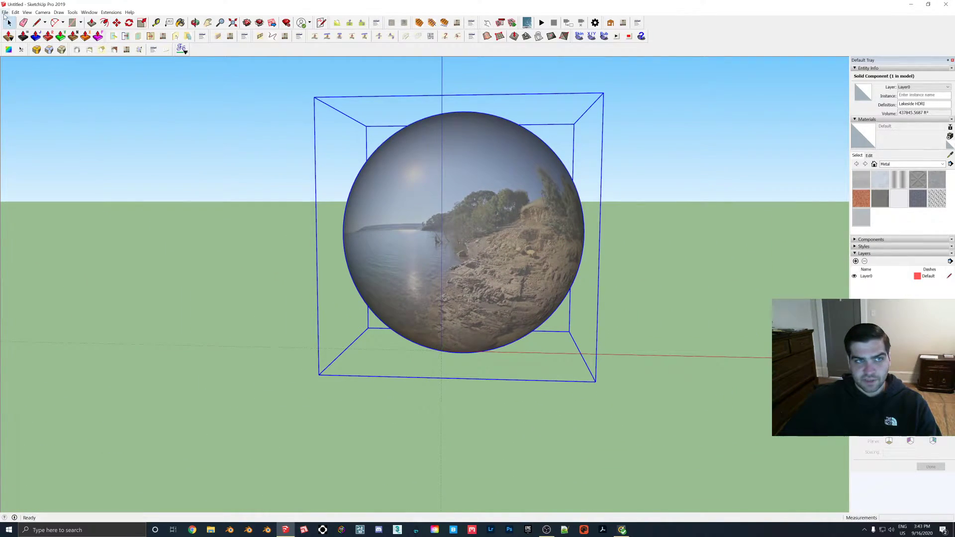
Save the model as HDRI.skp on the Desktop, replacing the existing file.
click(4, 13)
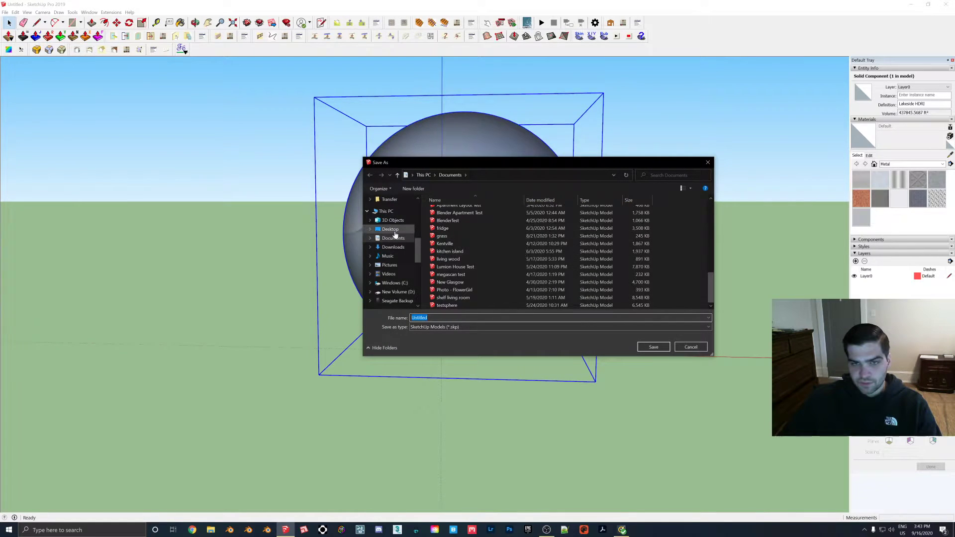
click(653, 346)
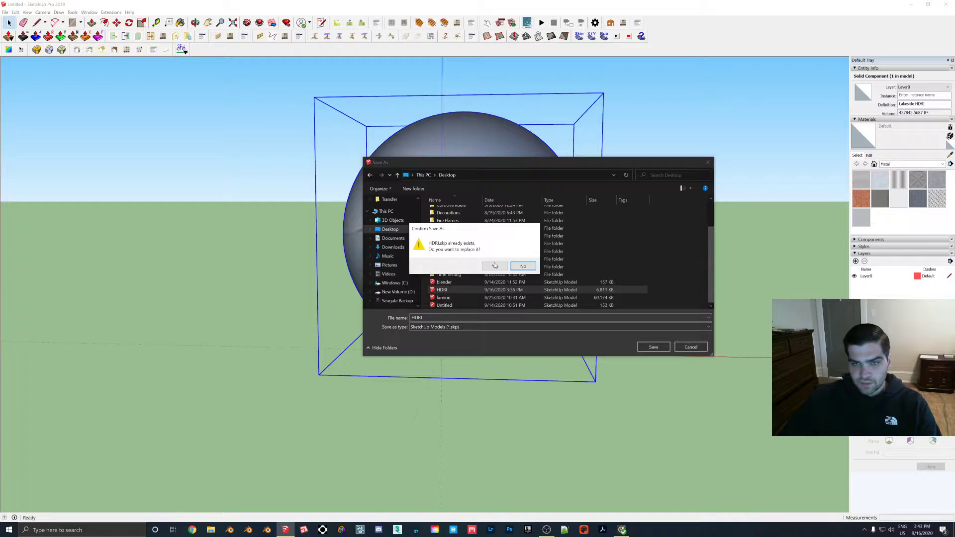
click(494, 267)
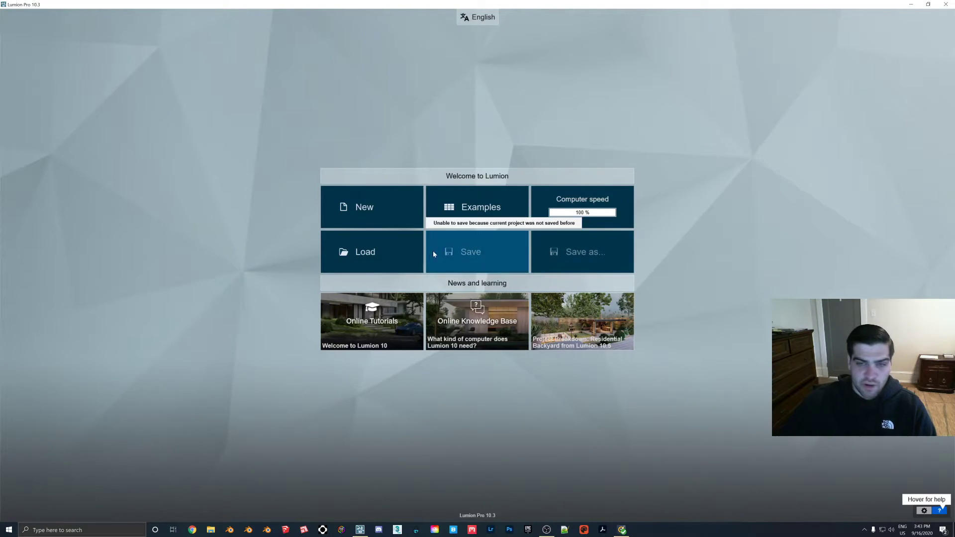
Start a new Lumion project and import HDRI.skp from the Desktop.
click(364, 207)
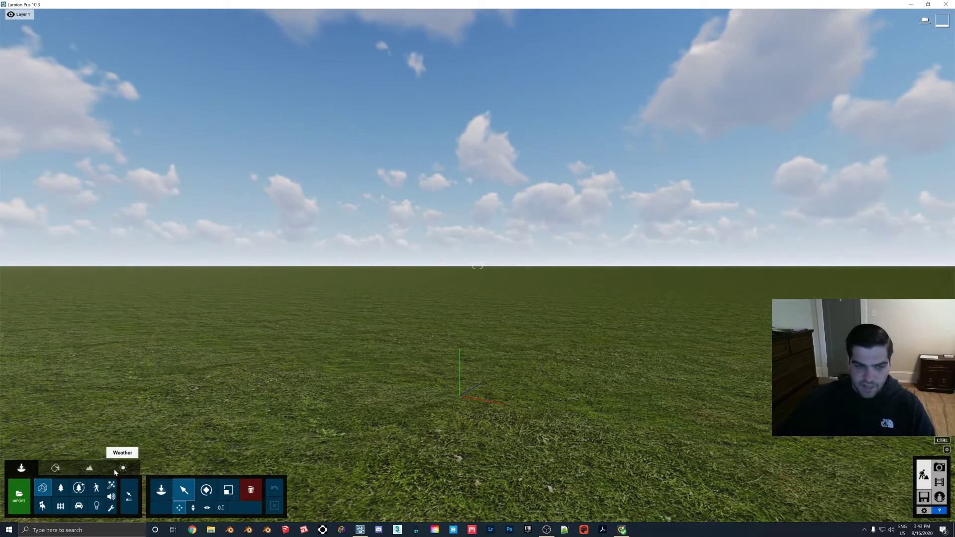
click(19, 496)
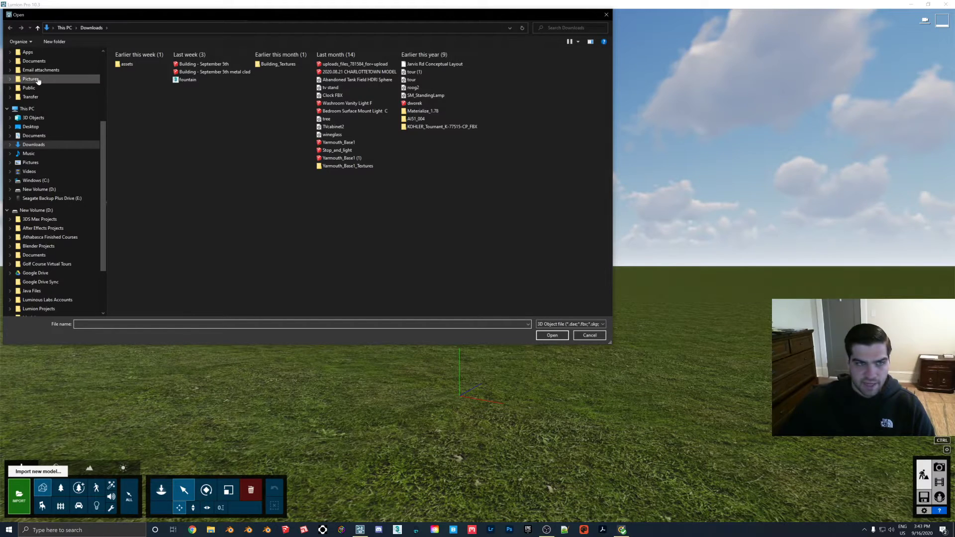
click(30, 126)
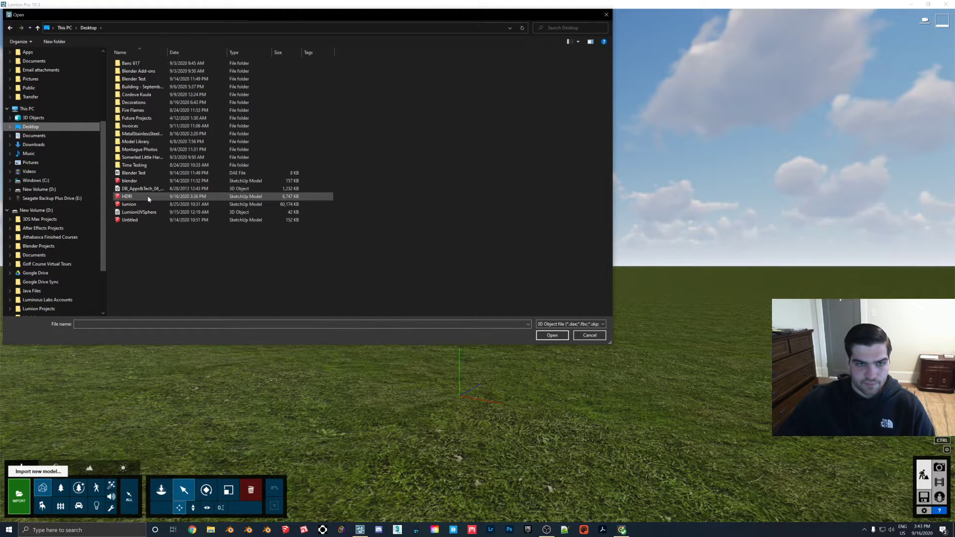
click(552, 335)
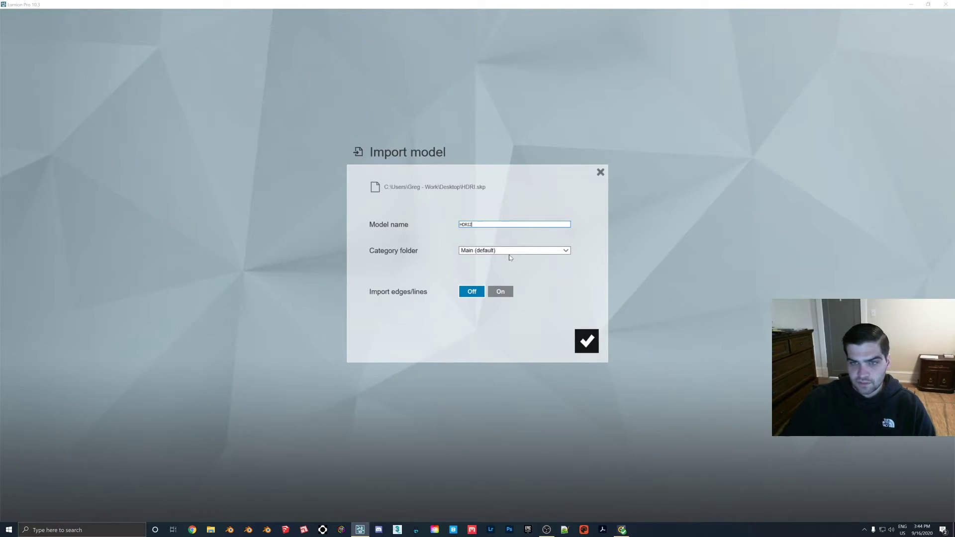
click(586, 341)
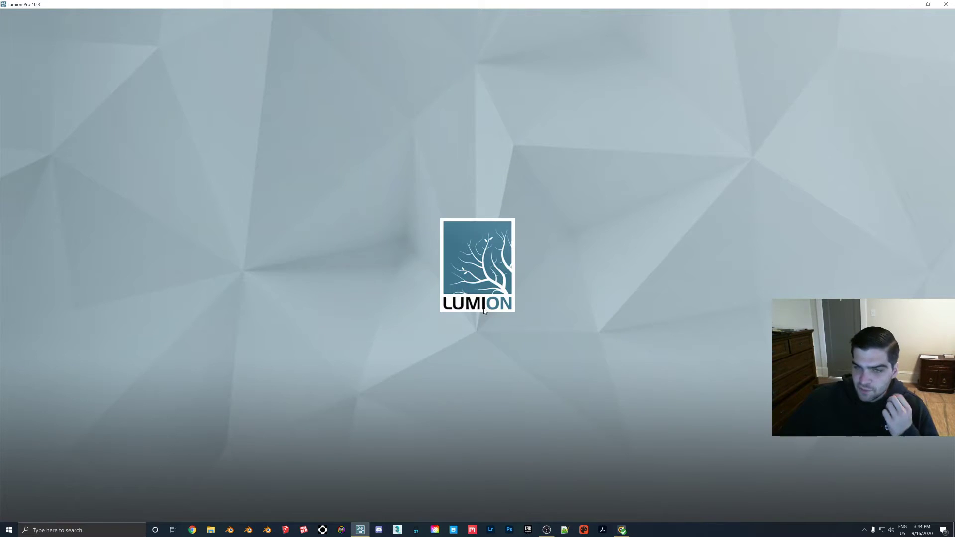
mouse_move(479, 322)
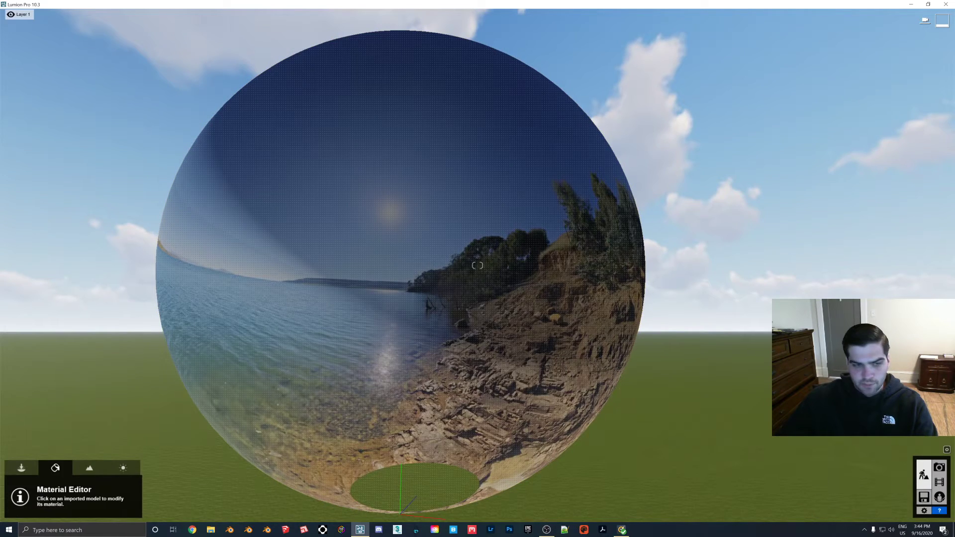
Show the imported models library, then move to the weather settings.
click(20, 468)
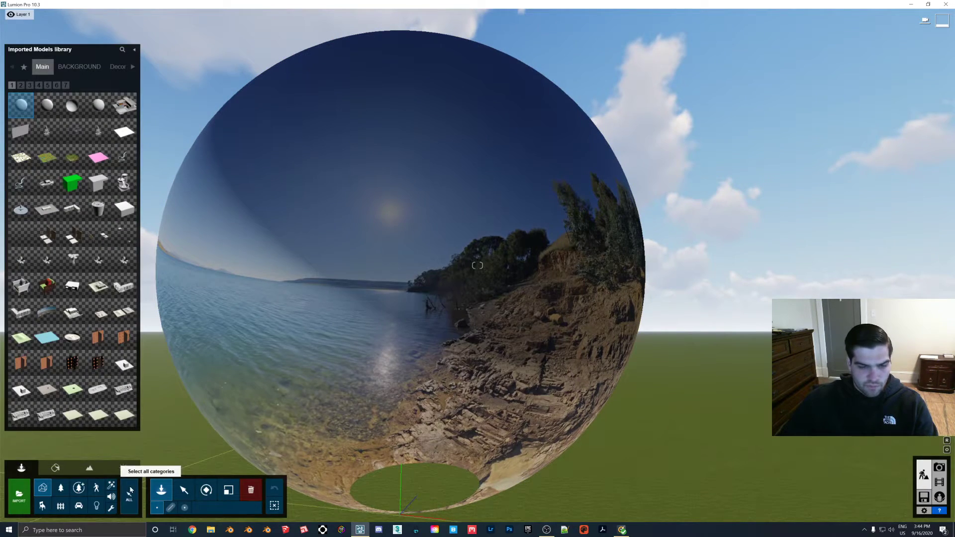
click(122, 468)
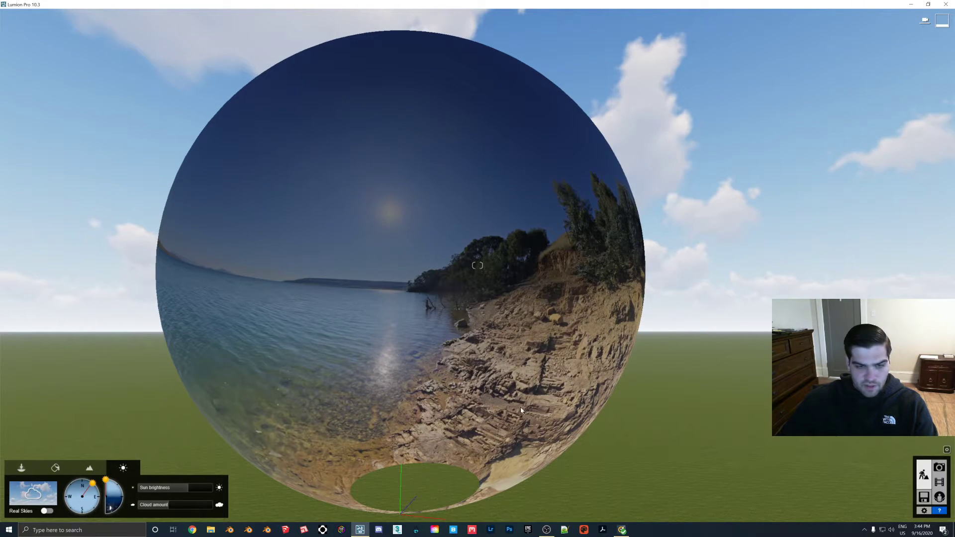
Move the camera view inside the HDRI sphere.
drag(207, 488, 189, 488)
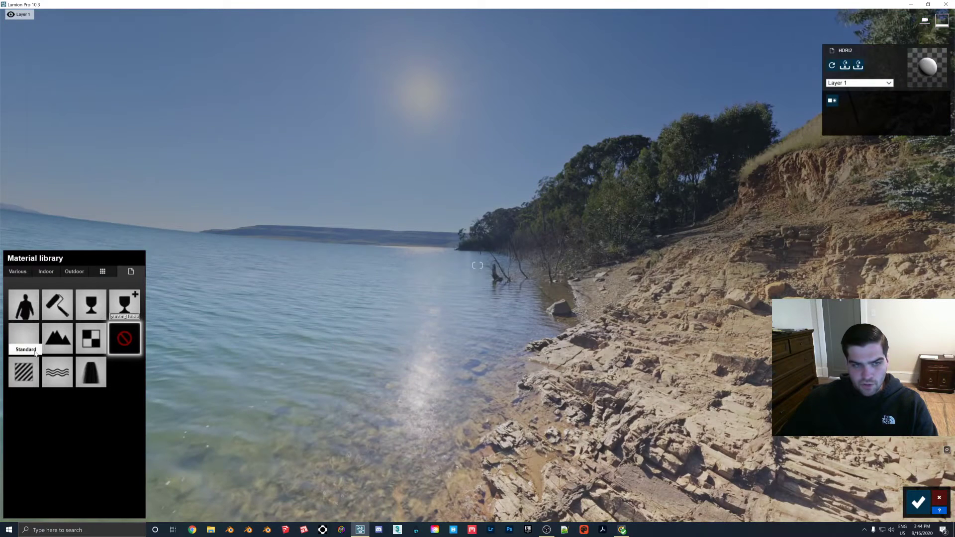
Give the sphere a Standard custom material with an MP4 video from Downloads as colour map.
click(130, 271)
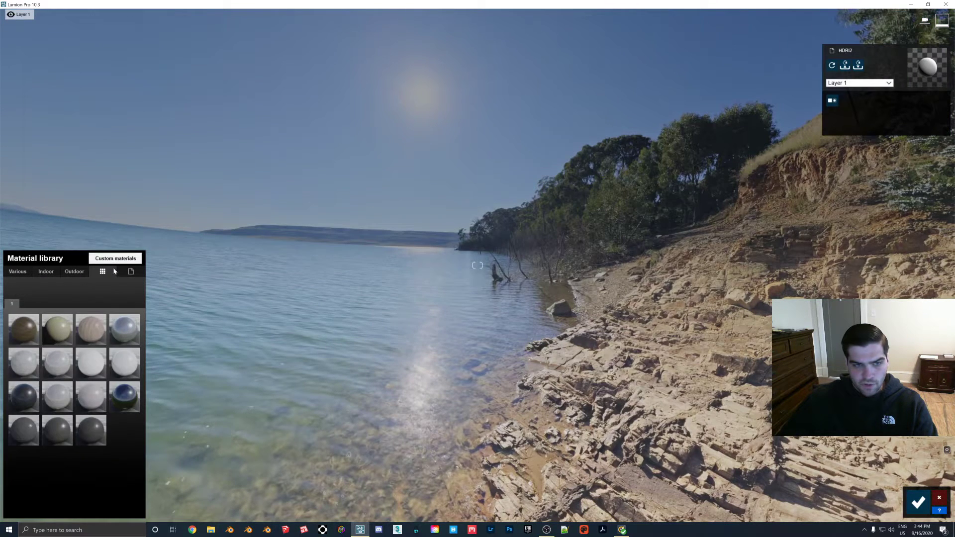
click(115, 258)
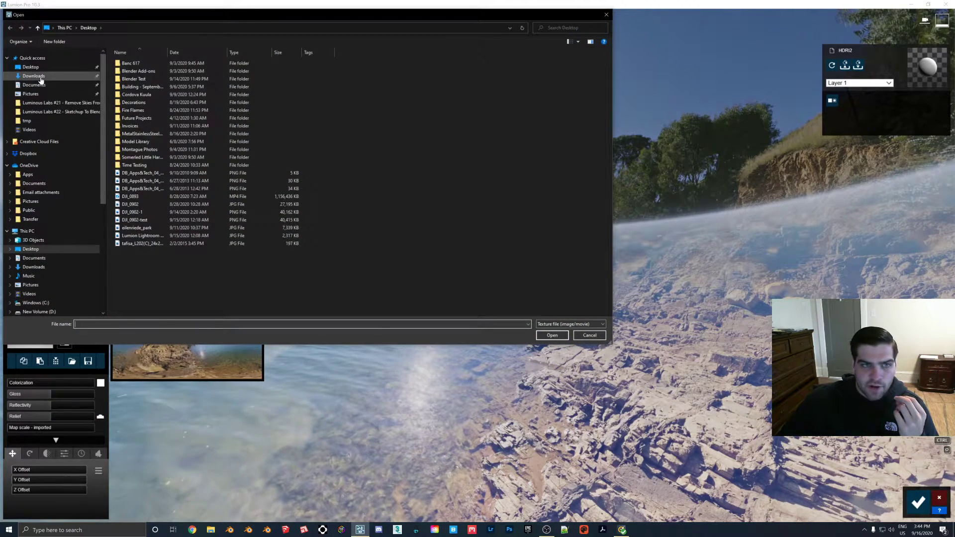
click(33, 75)
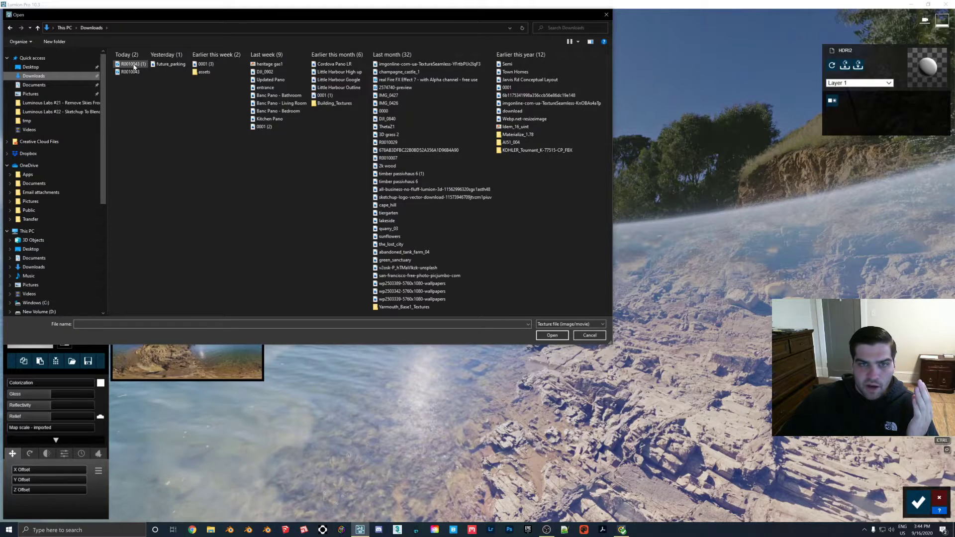
mouse_move(134, 66)
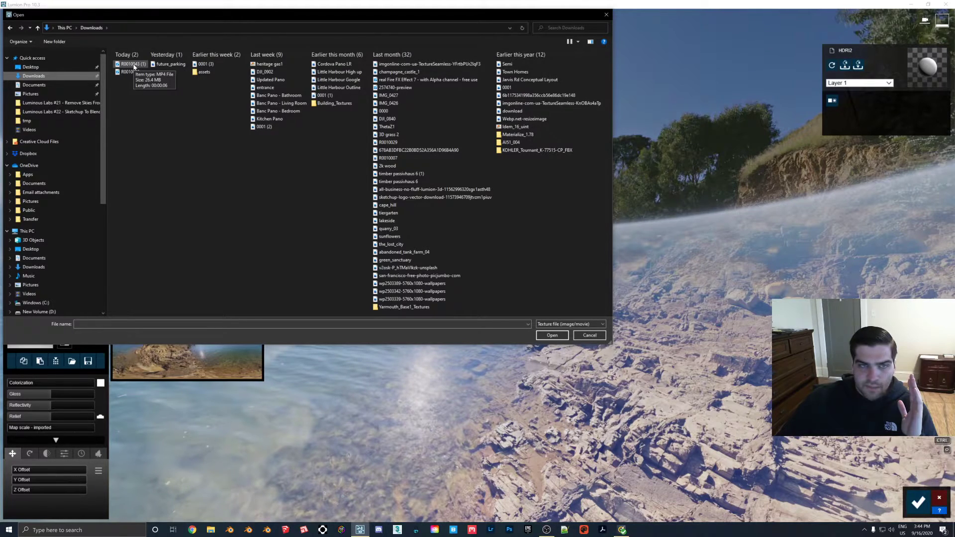
click(588, 335)
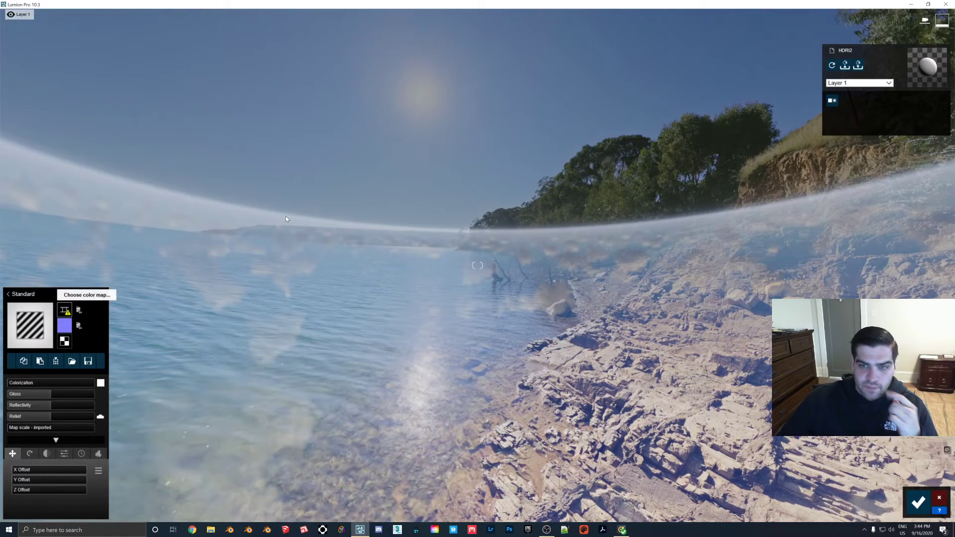